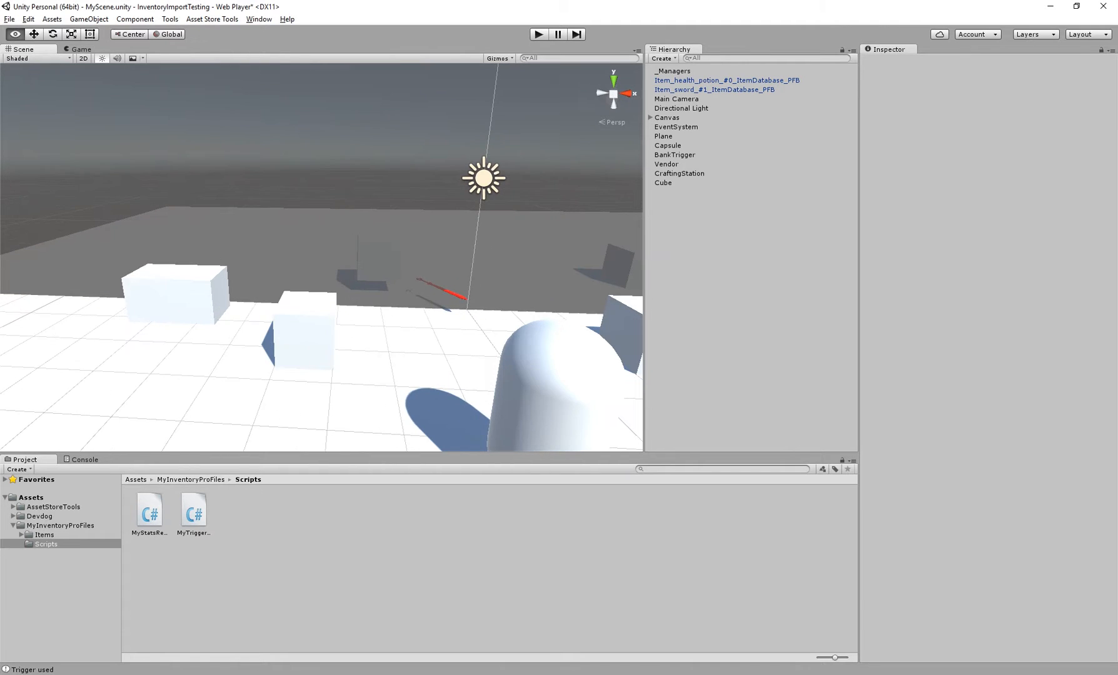
# Expand Canvas, select CharacterWindow, and scroll the Inspector to its UI Window component.
pyautogui.click(650, 117)
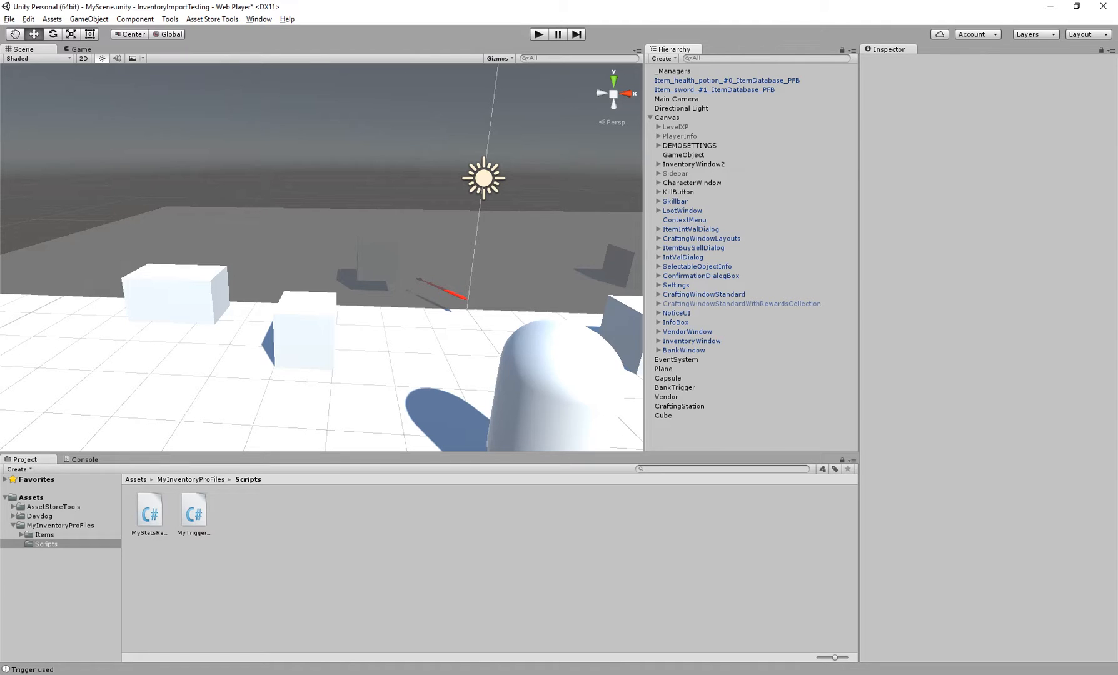
pyautogui.click(693, 164)
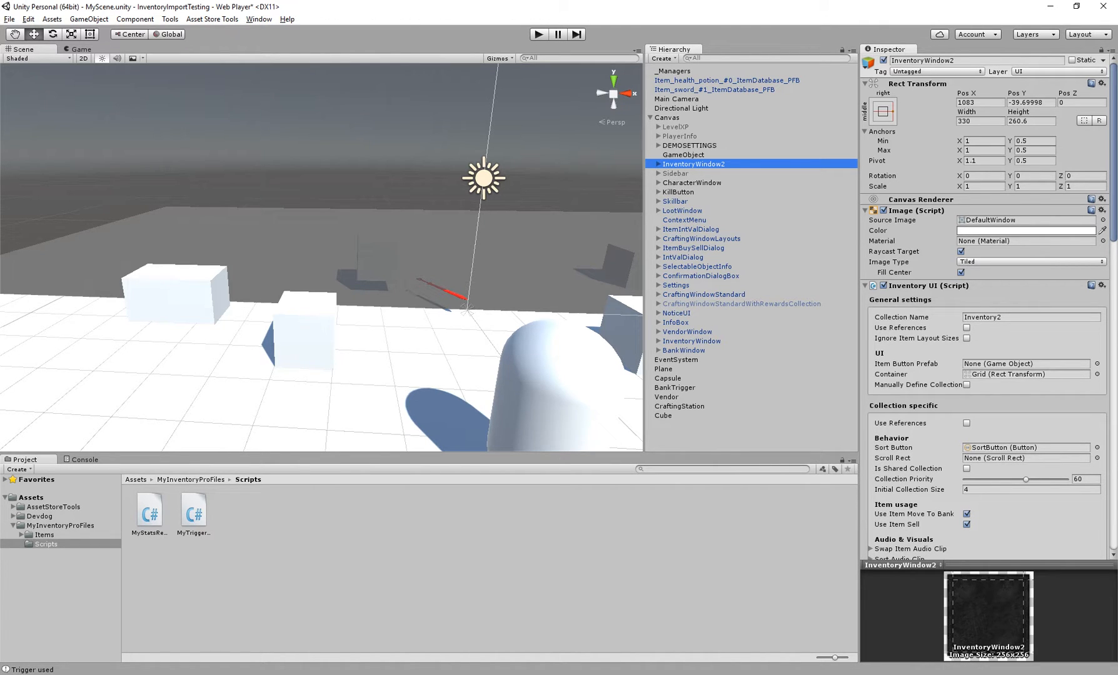
pyautogui.click(690, 182)
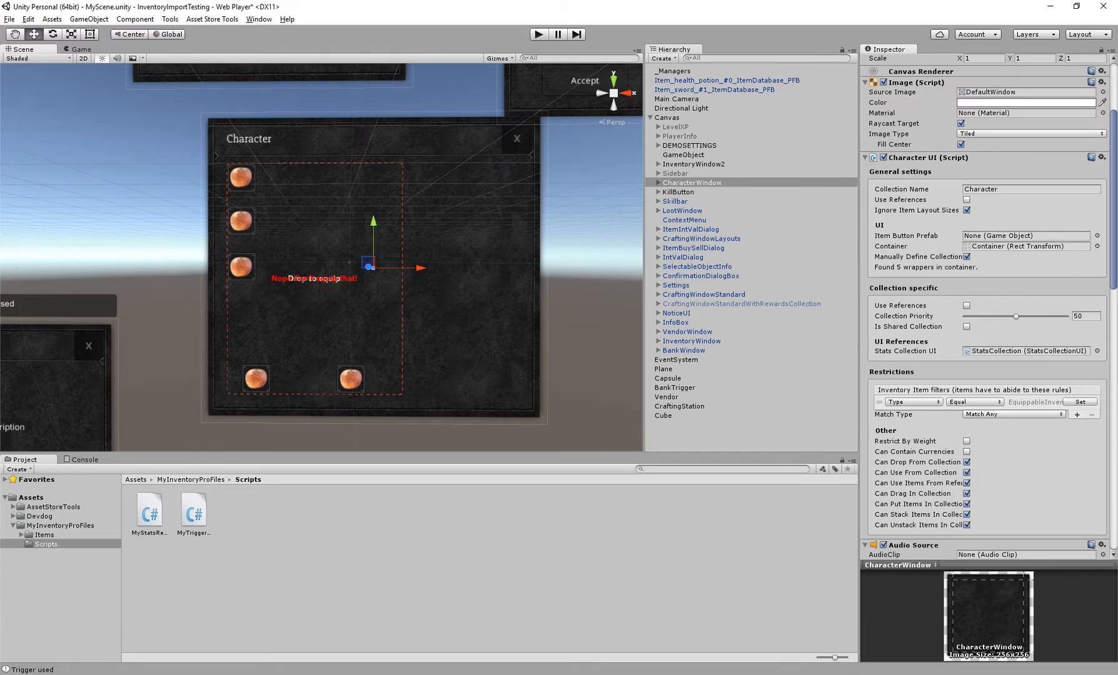
pyautogui.scroll(-3)
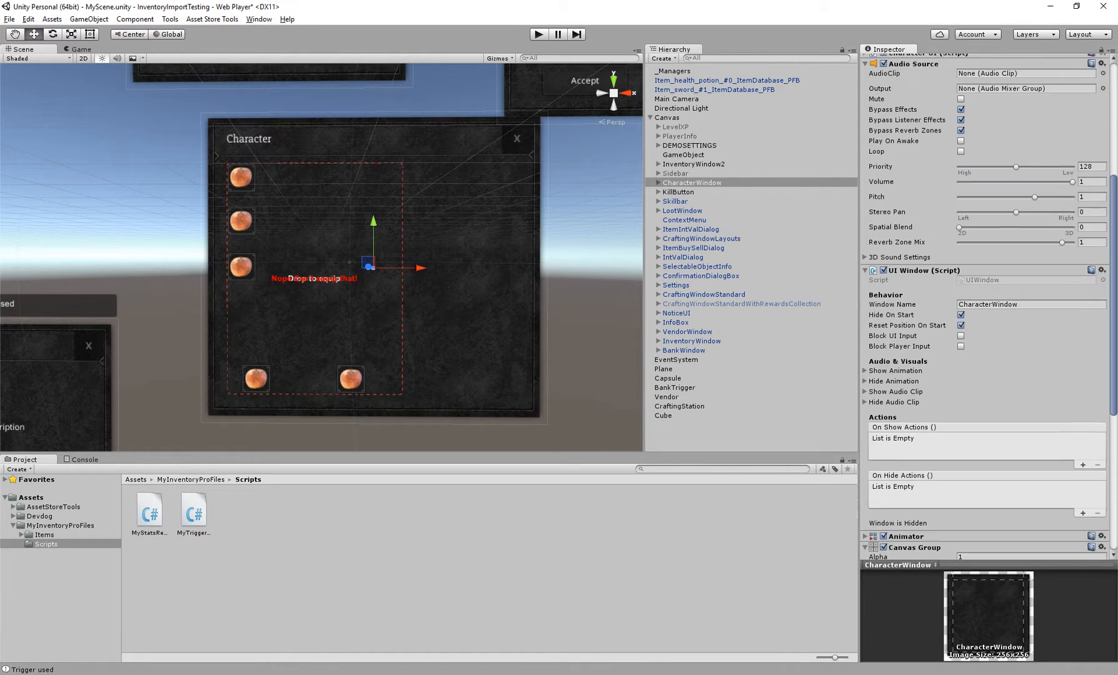
pyautogui.scroll(-3)
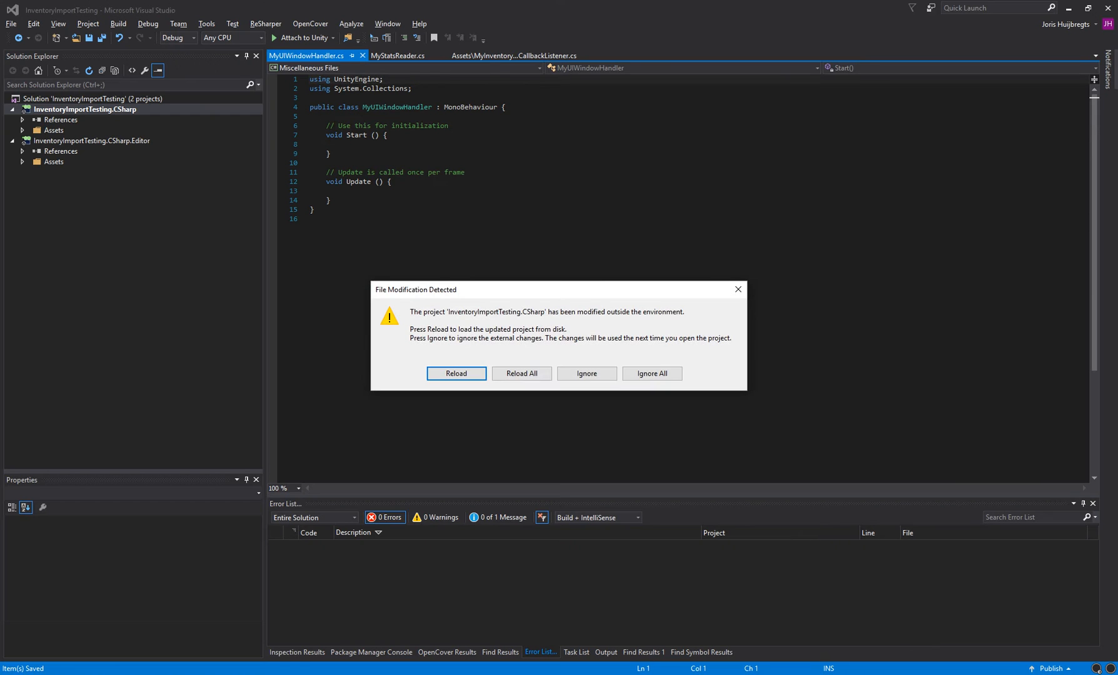
# Reload the project, declare 'public UIWindow window;', and toggle it on KeyCode.F in Update.
pyautogui.click(456, 373)
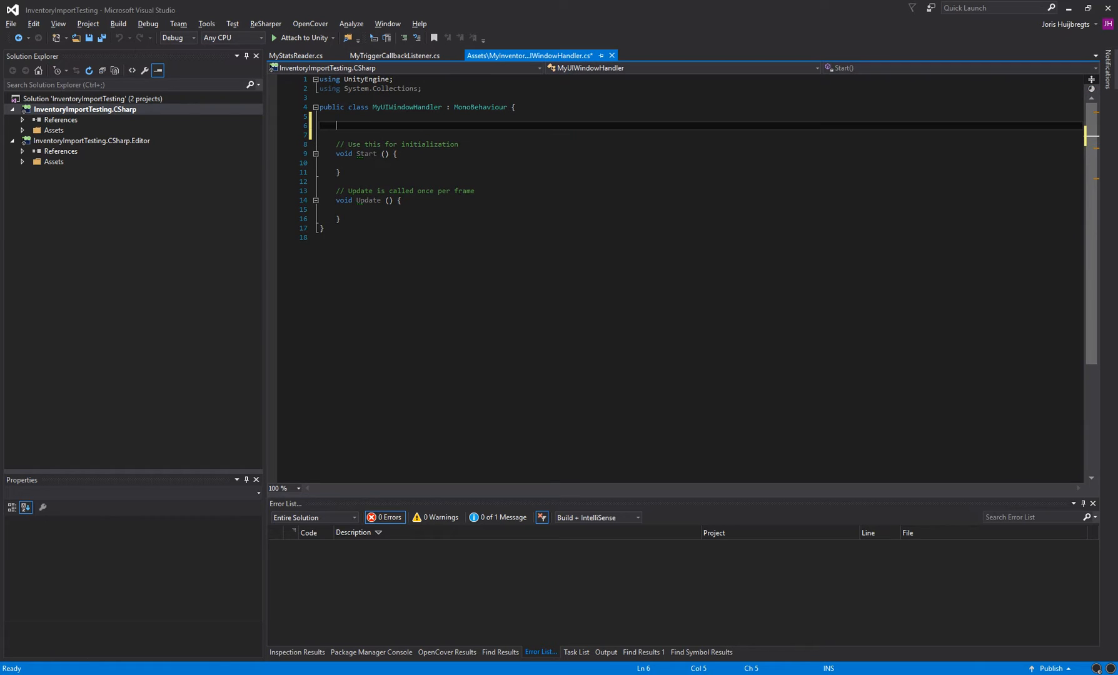
pyautogui.write('public UIW')
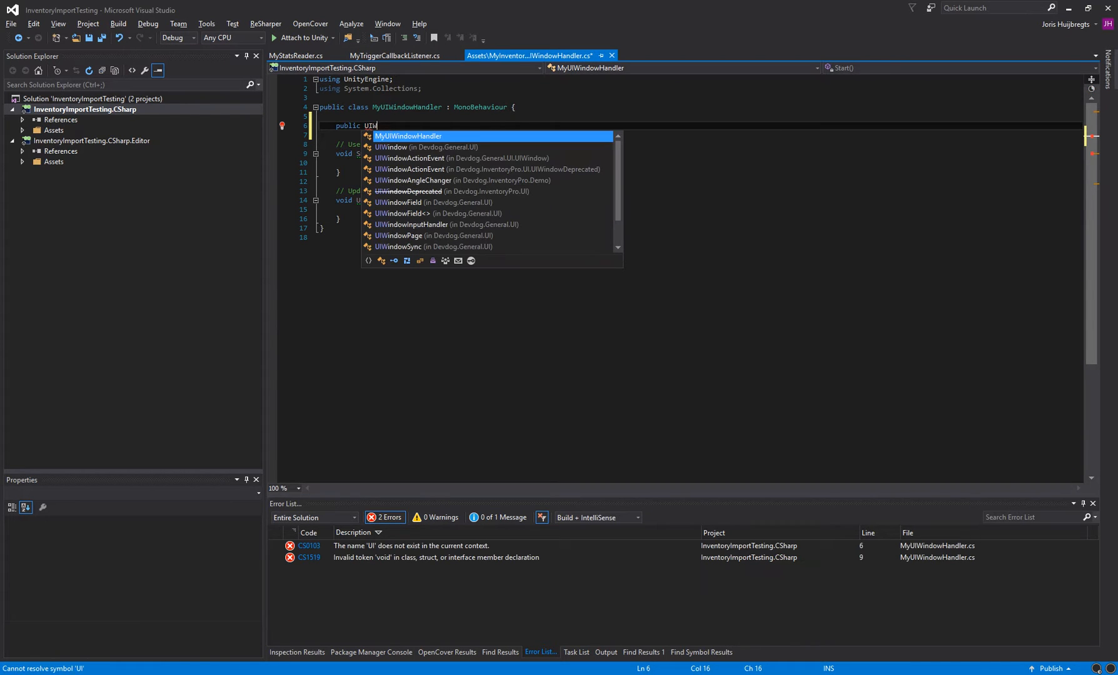
pyautogui.write('indow')
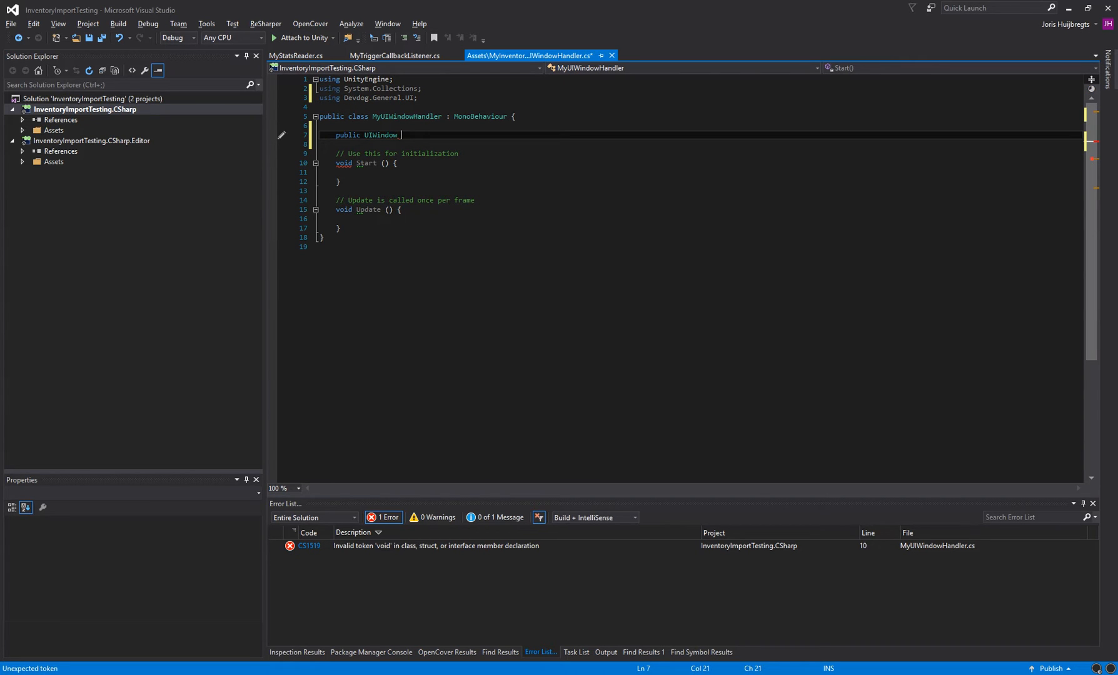
pyautogui.write('window;')
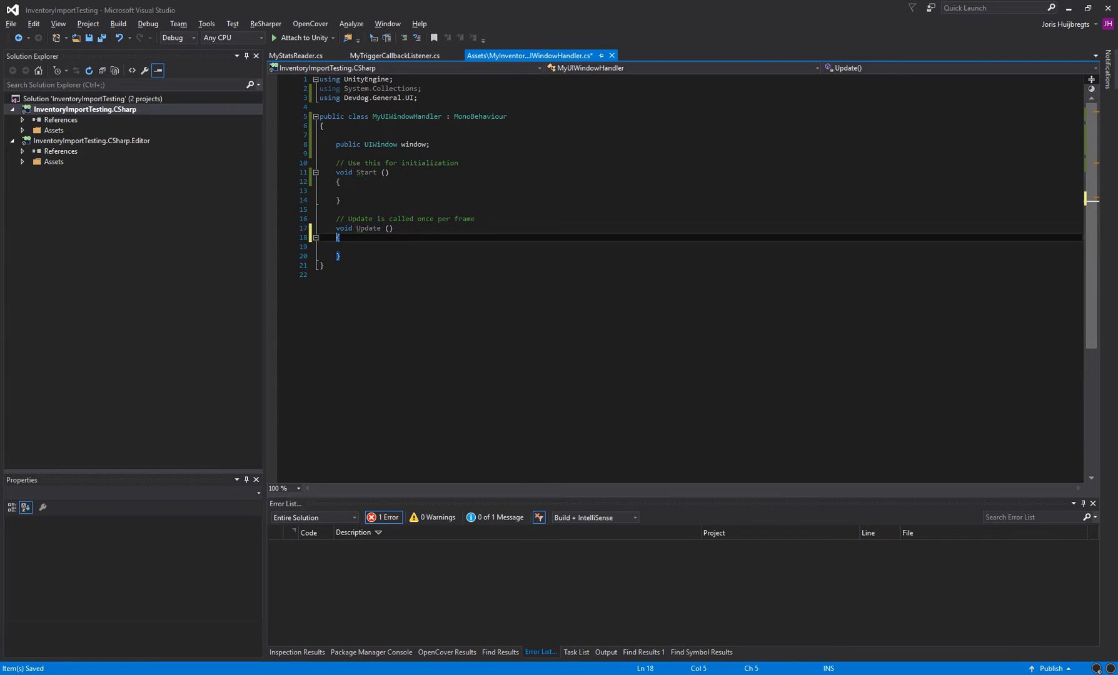
pyautogui.write('if(Input.GetKeyDOw')
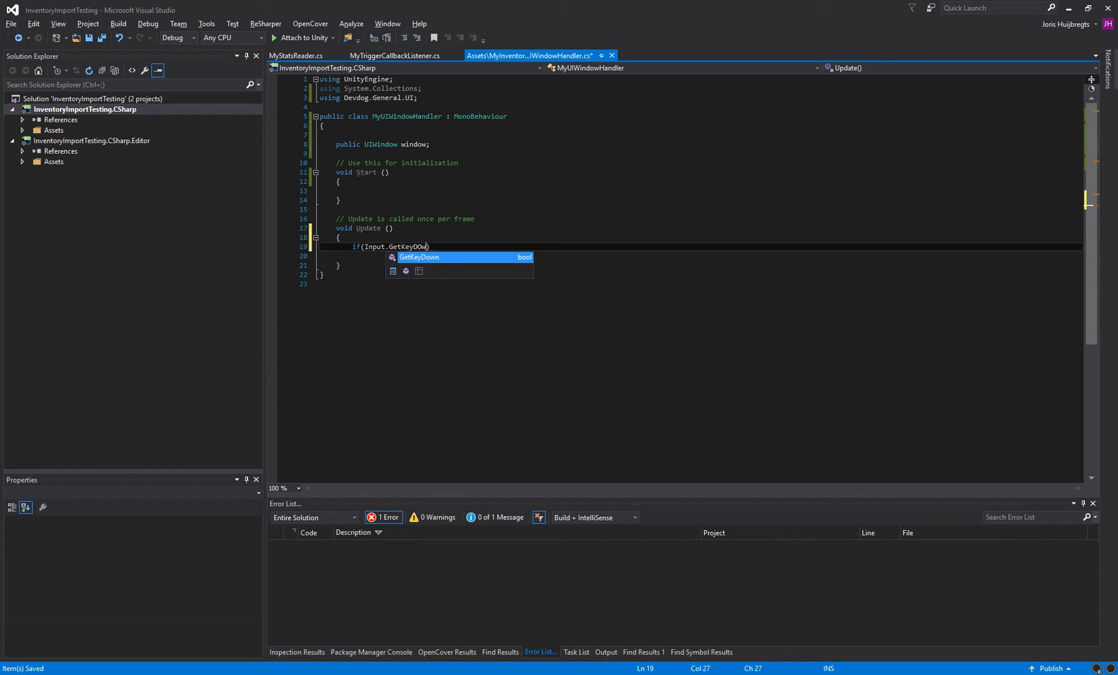
pyautogui.write('n(KeyCode.F')
pyautogui.write('window.Toggle();')
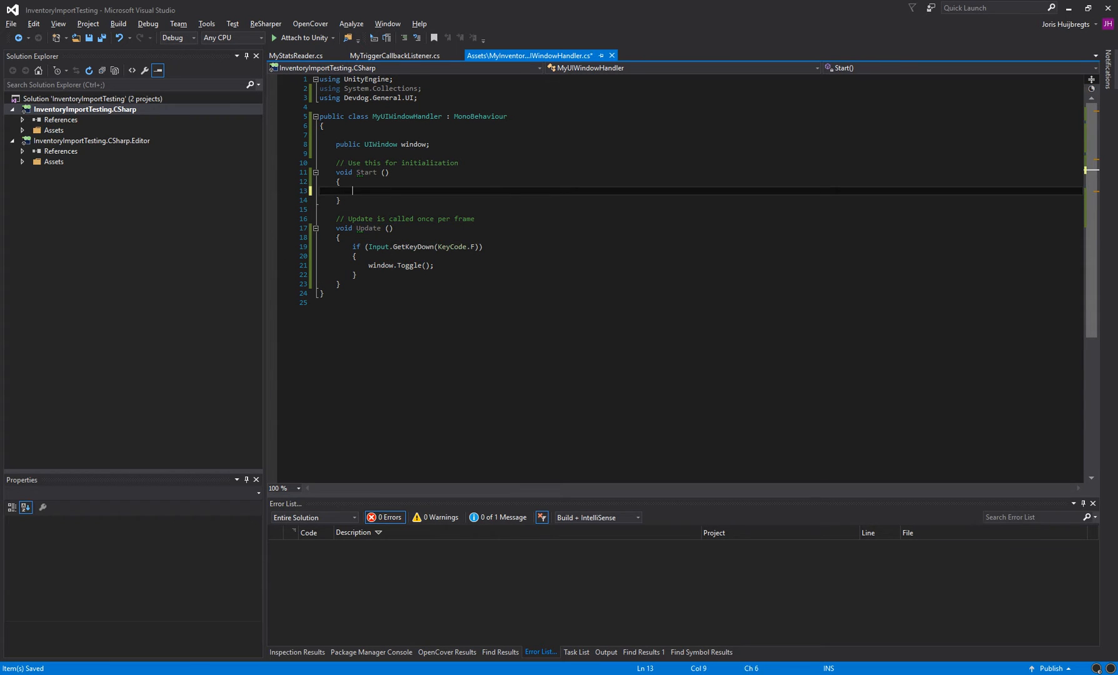
# Subscribe WindowOnOnShow to window.OnShow in Start, logging "Window is shown" with Debug.Log.
pyautogui.press('enter')
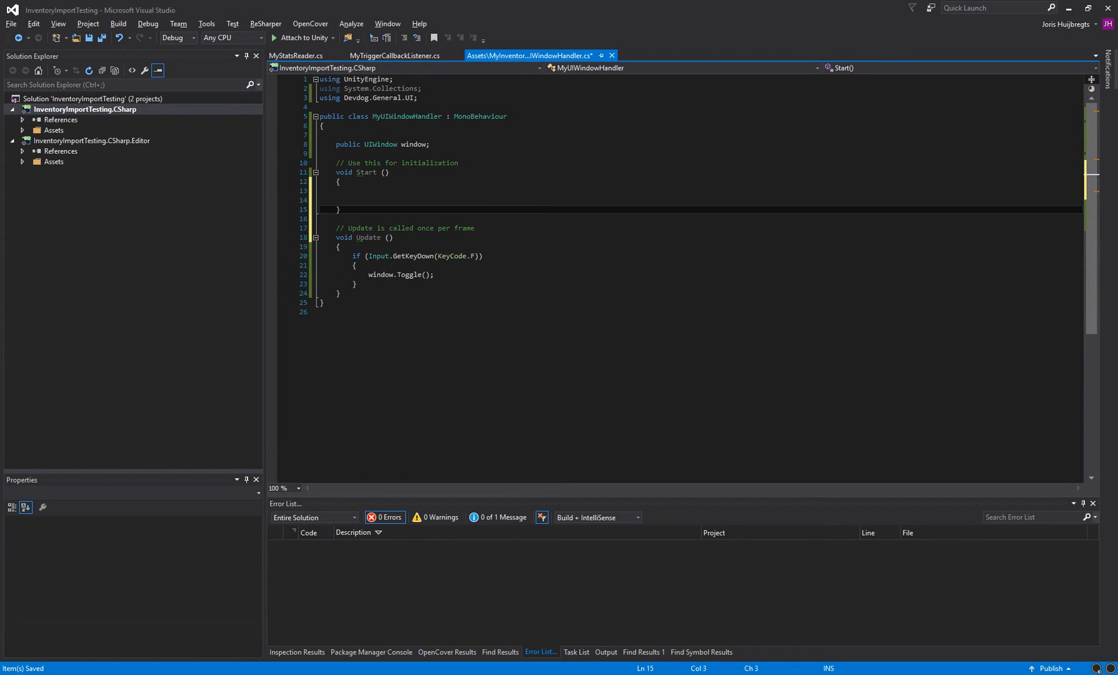
pyautogui.write('window.OnShow += WindowOnOnShow;')
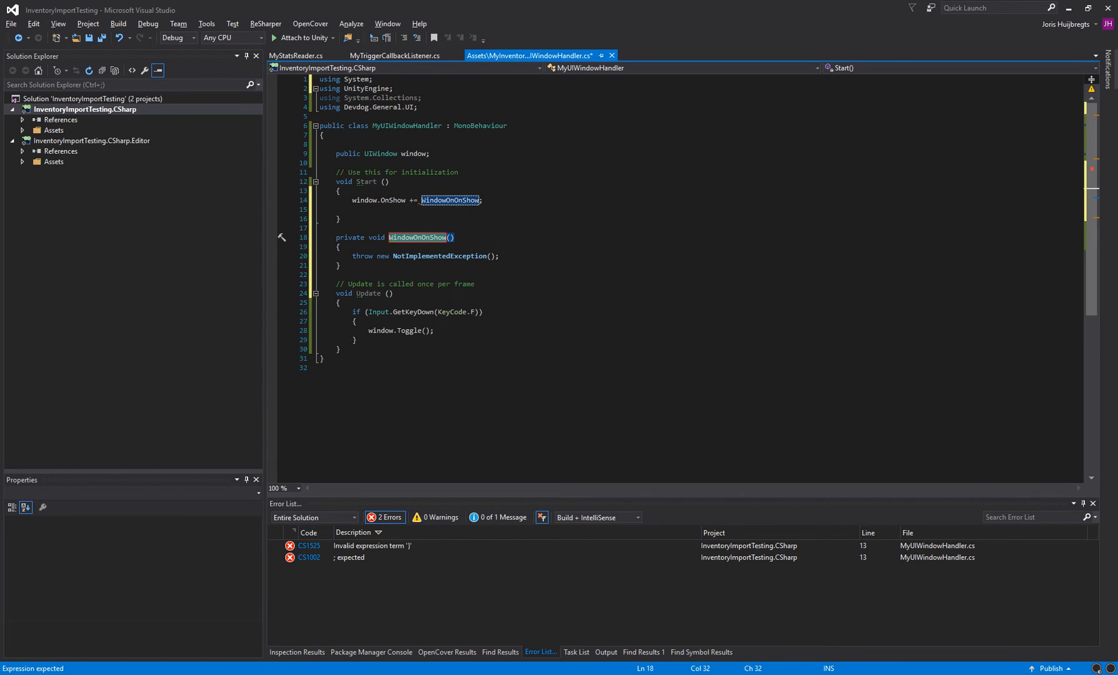
pyautogui.write('Debug.Log("Window is shown");')
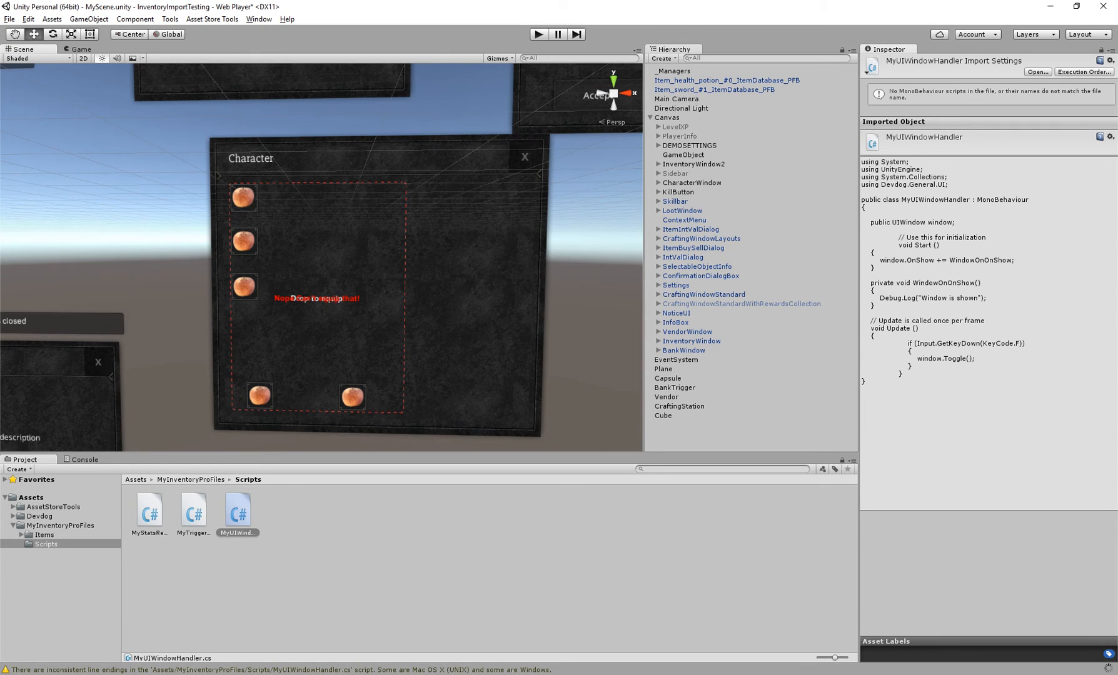
# Assign CharacterWindow as the window on the GameObject's MyUIWindowHandler component.
pyautogui.click(675, 425)
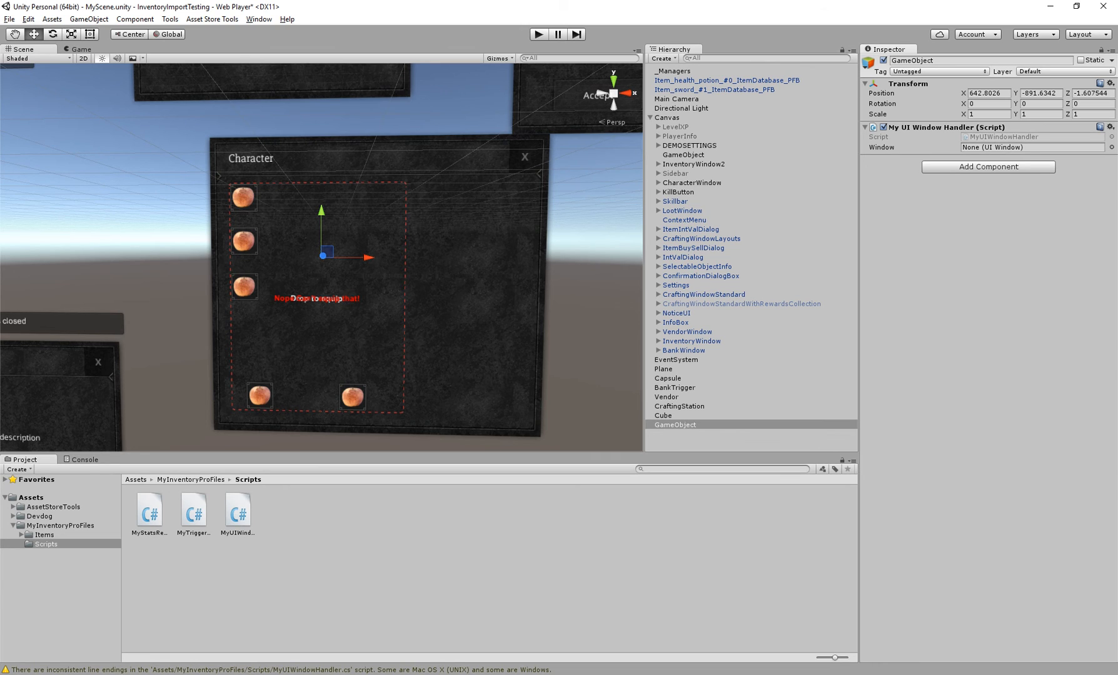
pyautogui.click(690, 182)
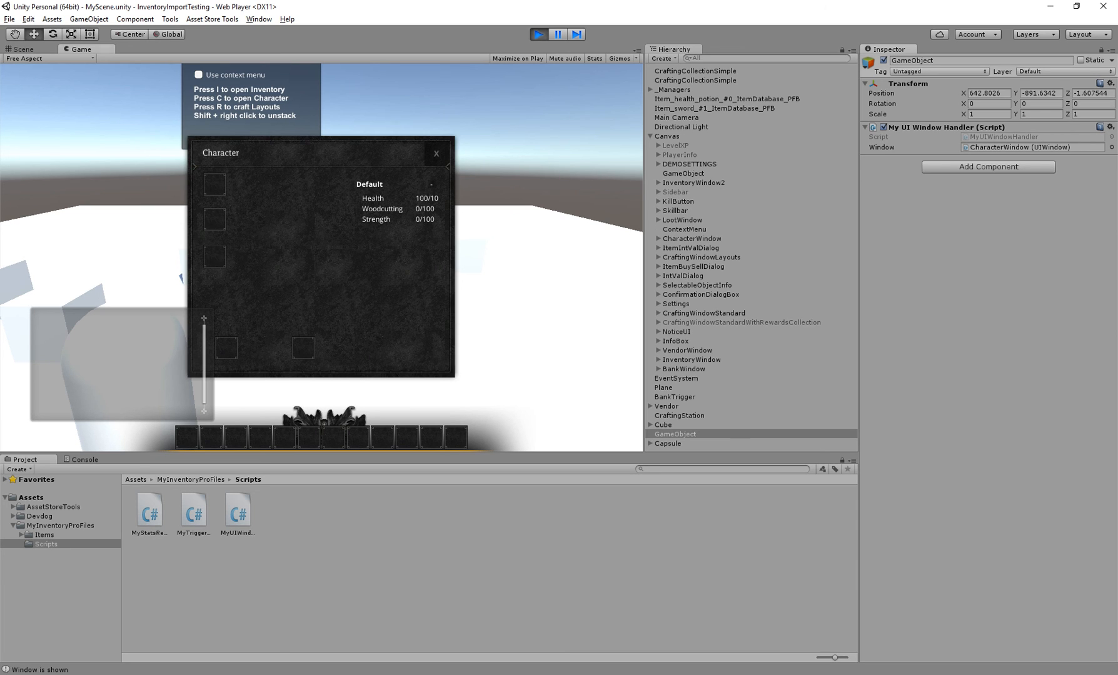
# Open the Console to see the "Window is shown" log entry.
pyautogui.click(84, 459)
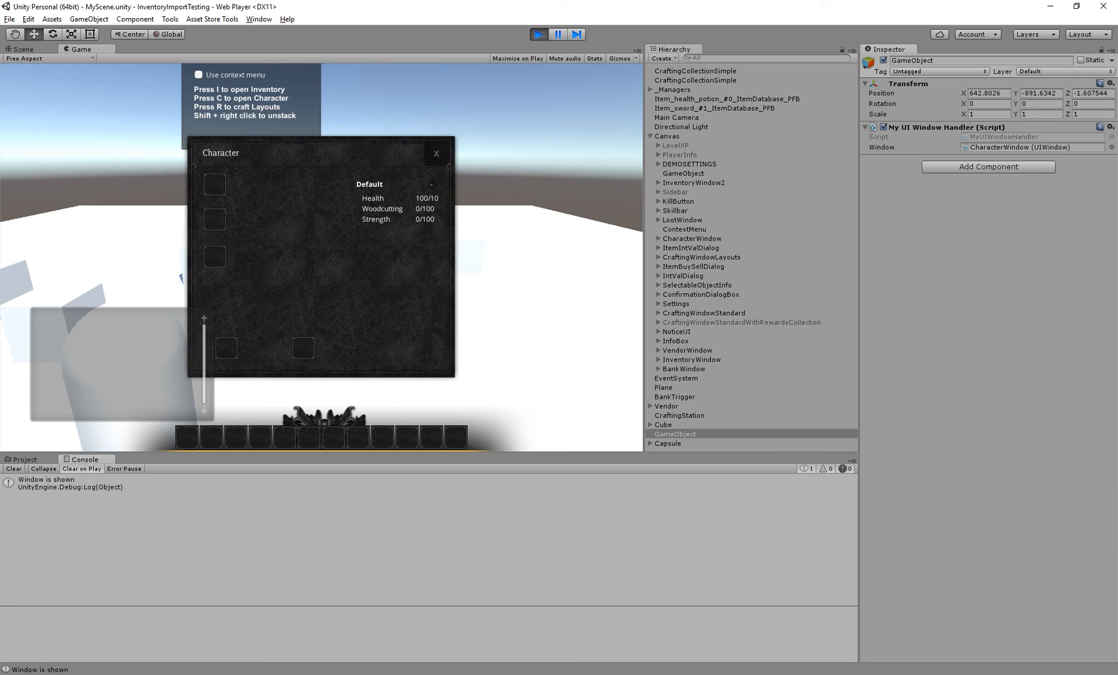